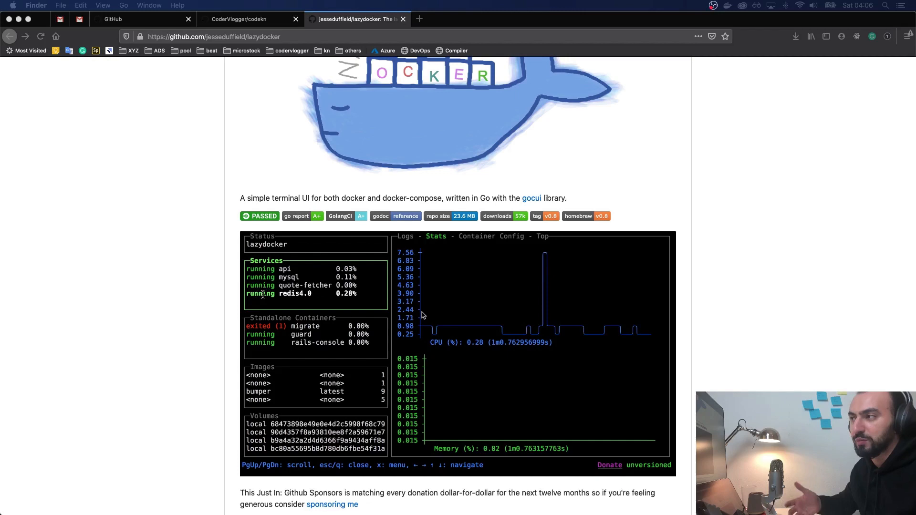
# Step: Launch lazydocker on the profx project and scroll through the running MySQL container's logs
pyautogui.click(277, 276)
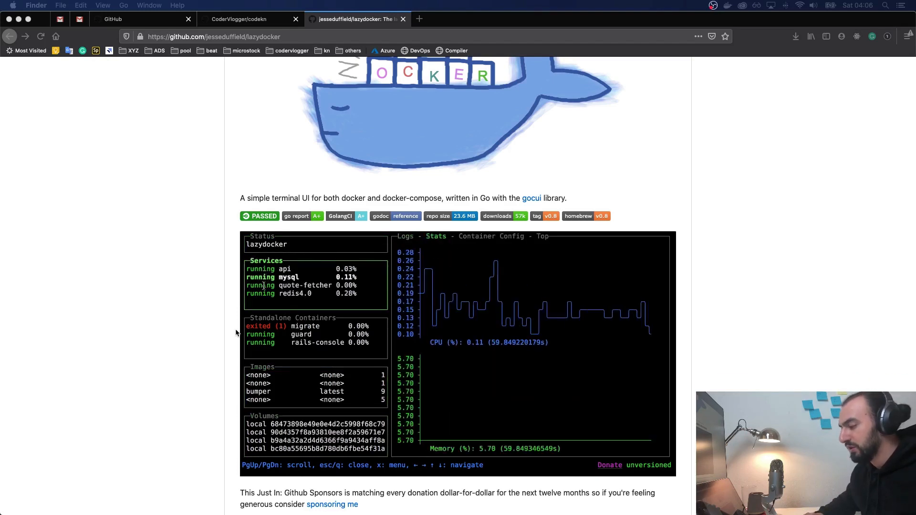
pyautogui.scroll(-3)
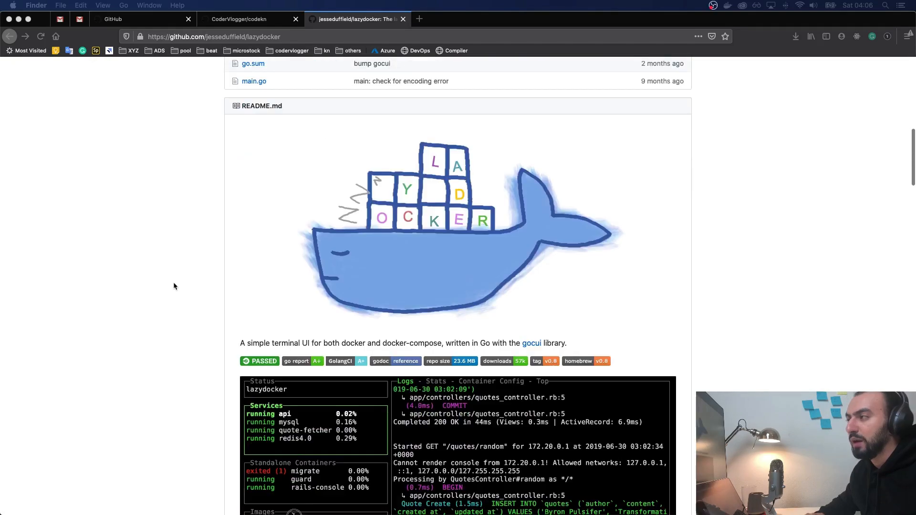
pyautogui.scroll(-3)
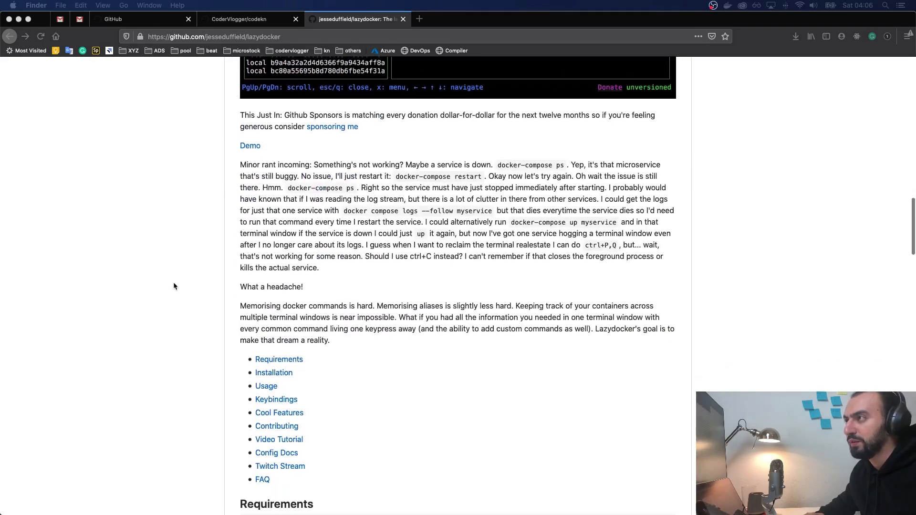
pyautogui.scroll(-3)
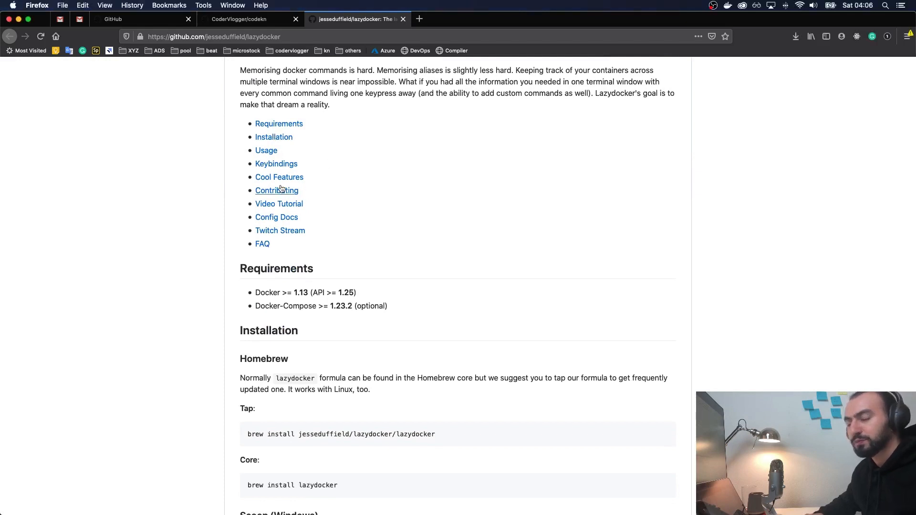
pyautogui.moveTo(199, 405)
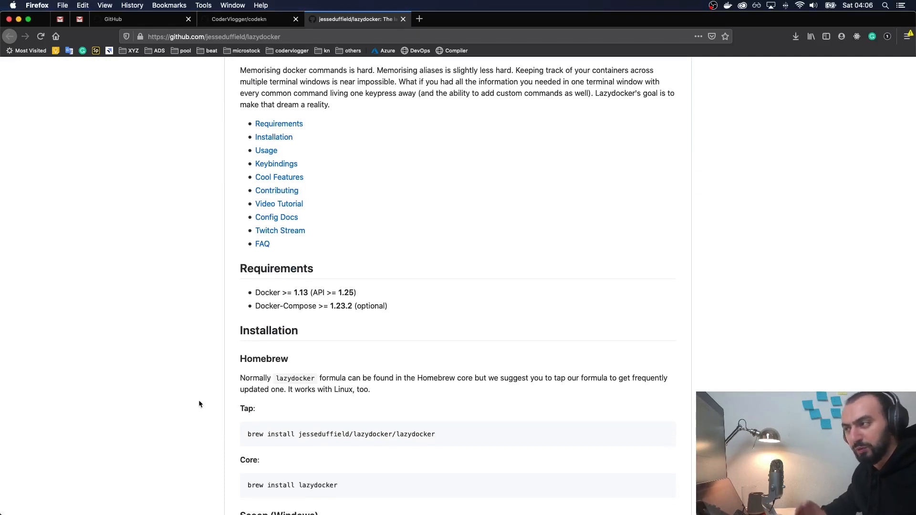
pyautogui.scroll(-3)
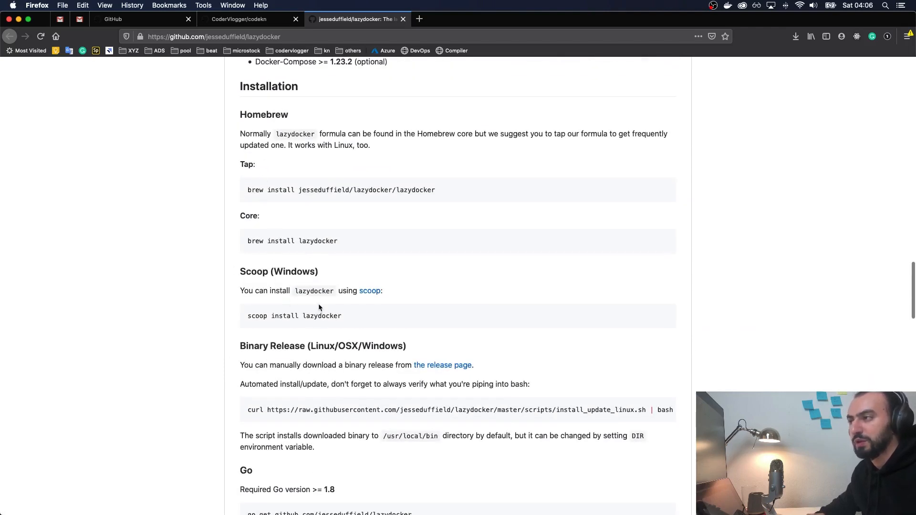
pyautogui.scroll(-3)
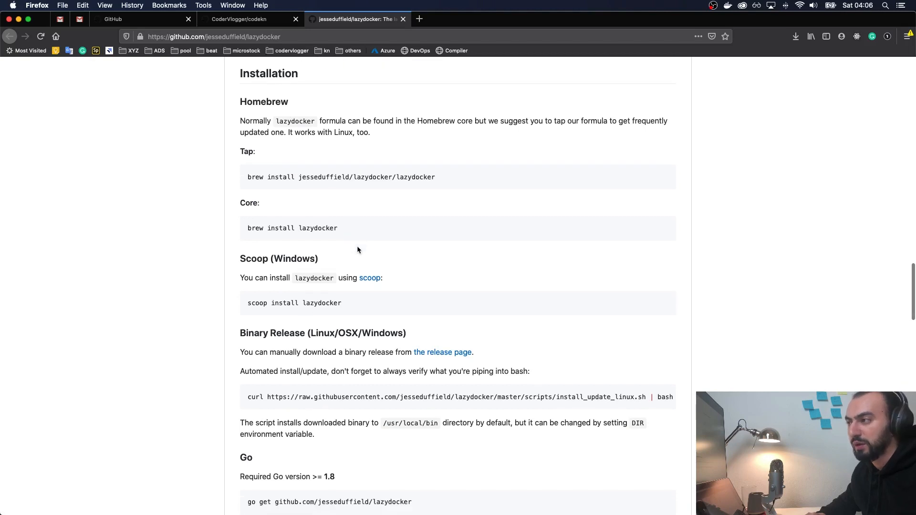
pyautogui.scroll(-3)
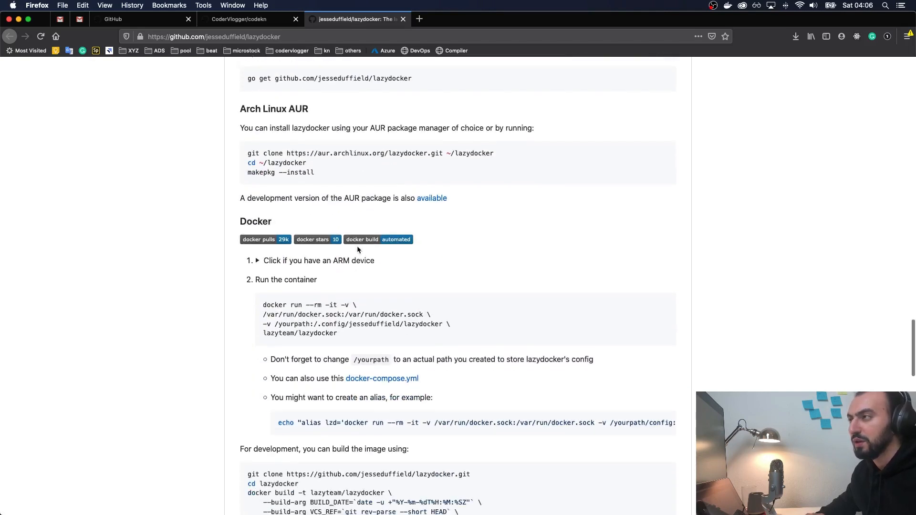
pyautogui.scroll(-3)
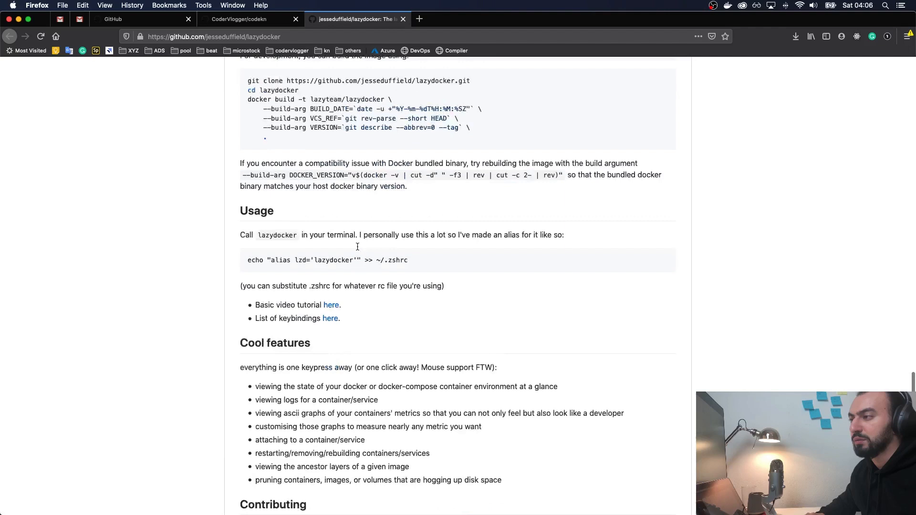
pyautogui.scroll(-3)
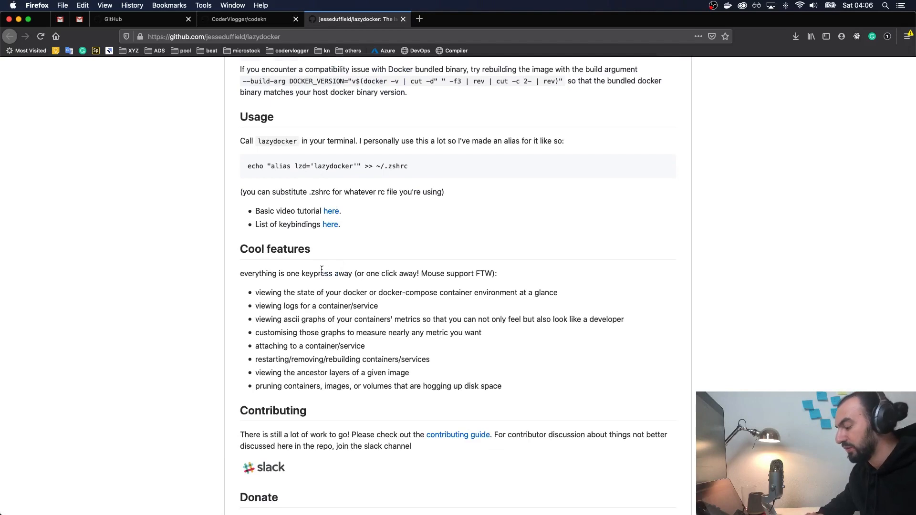
pyautogui.moveTo(339, 291)
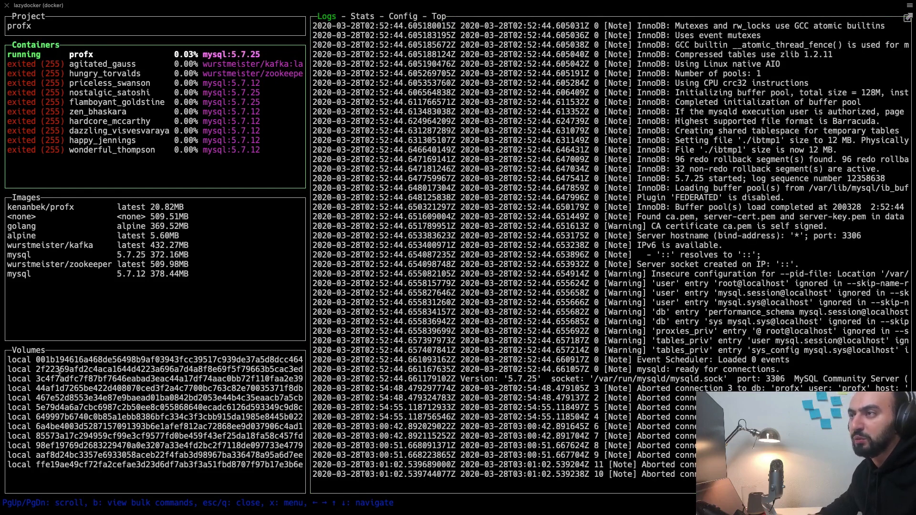
# Step: Select the kenanbek/profx image to show its layers and config details
pyautogui.click(22, 226)
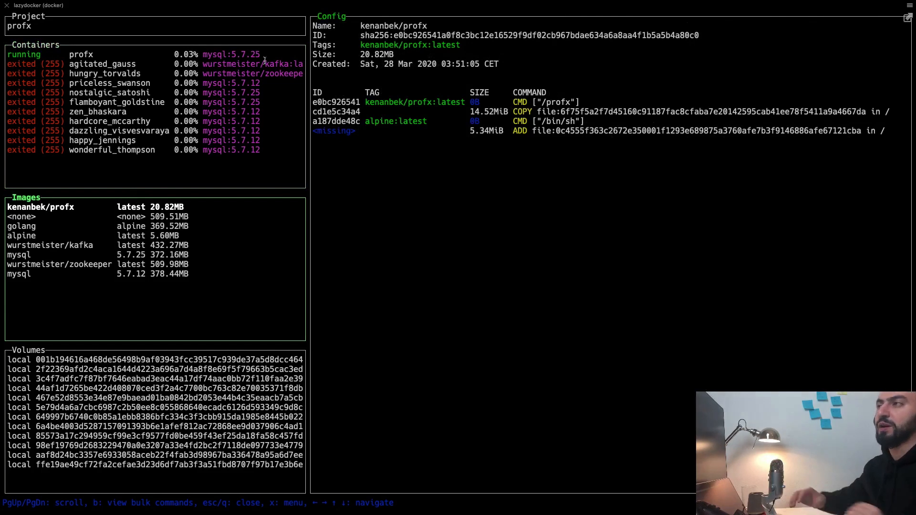
pyautogui.moveTo(198, 111)
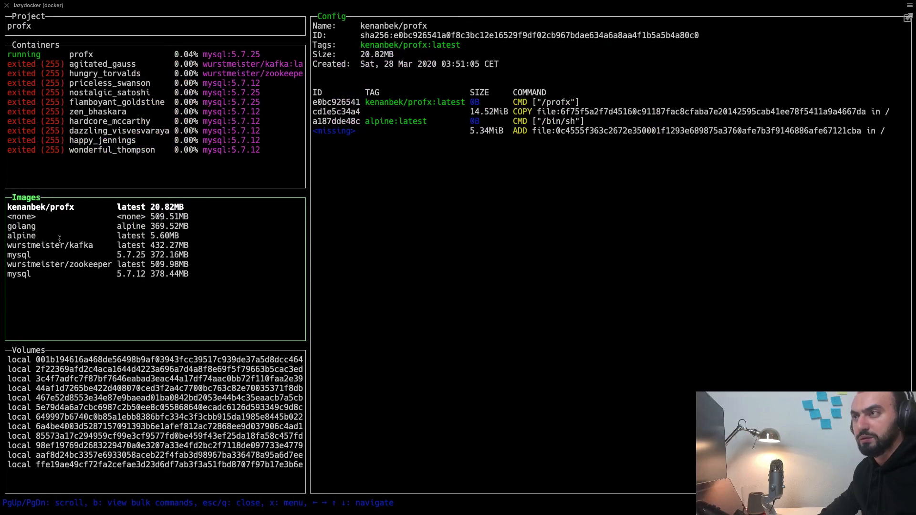
# Step: Select the running profx container so its log output replaces the image config
pyautogui.click(82, 54)
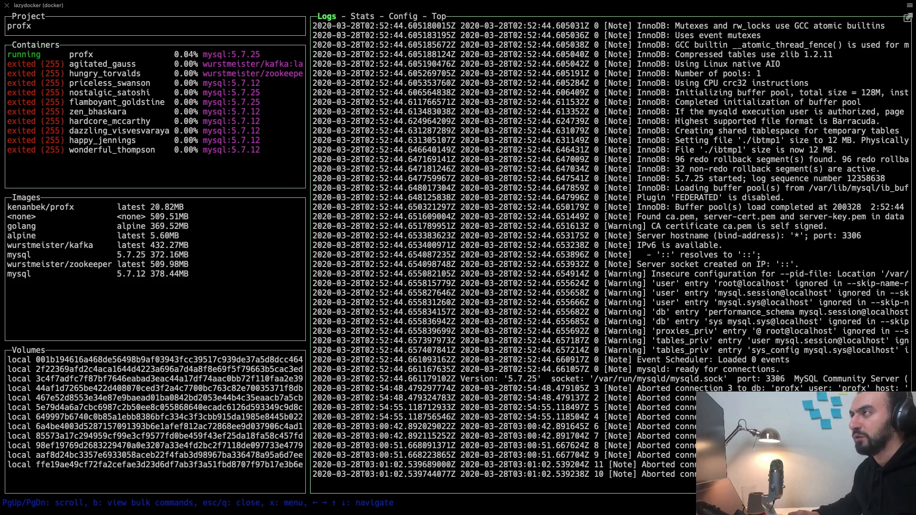
# Step: Show the profx container's CPU/memory Stats, then its full Config and the next panel
pyautogui.click(361, 16)
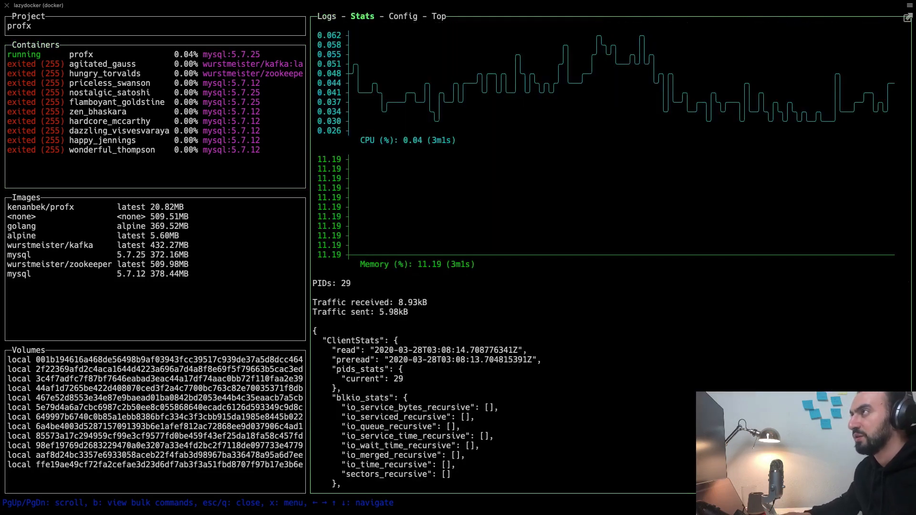
pyautogui.click(402, 16)
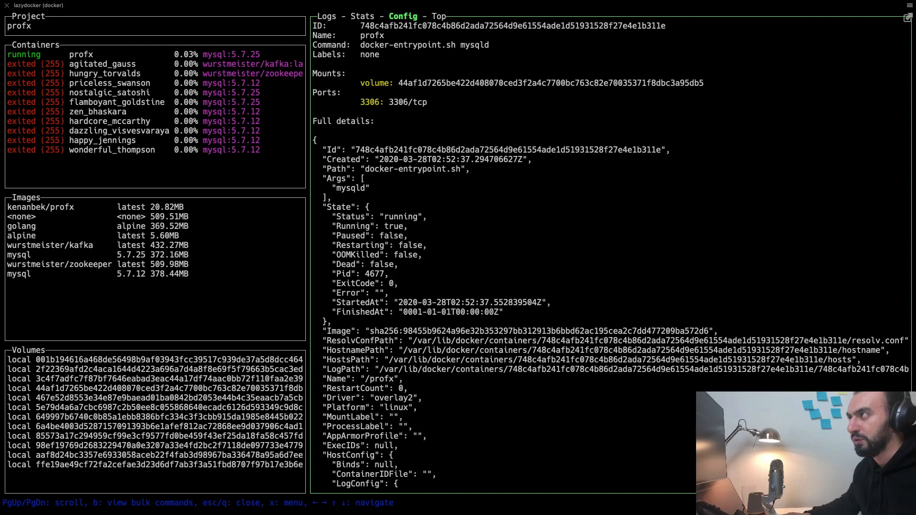
pyautogui.click(439, 16)
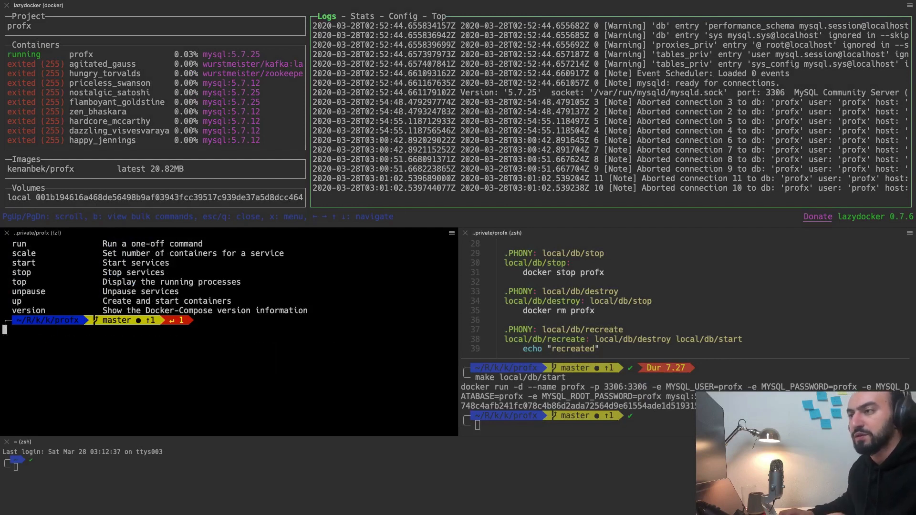
# Step: Run 'go run cmd/profx.go' so new connection entries stream into the profx container logs
pyautogui.write('go run cmd/profx.go')
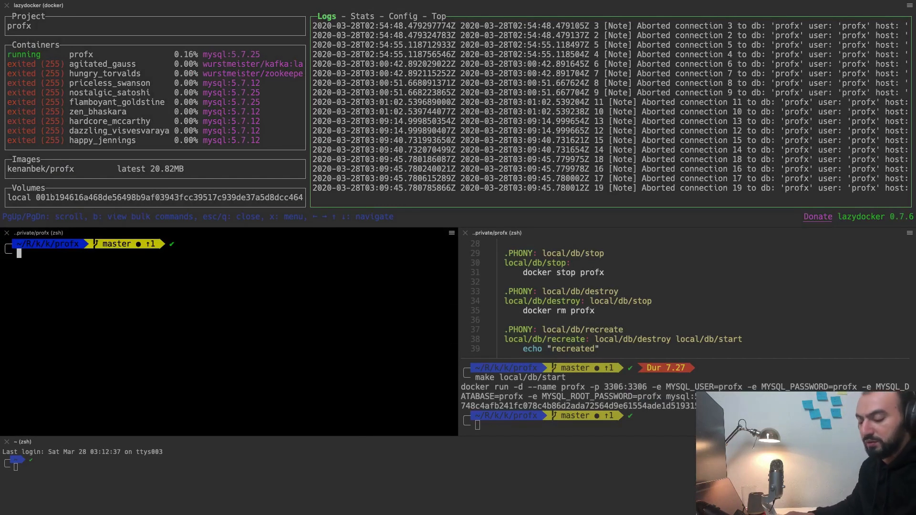
# Step: Run 'docker ps' in the zsh pane to list the running profx mysql:5.7.25 container
pyautogui.write('docer')
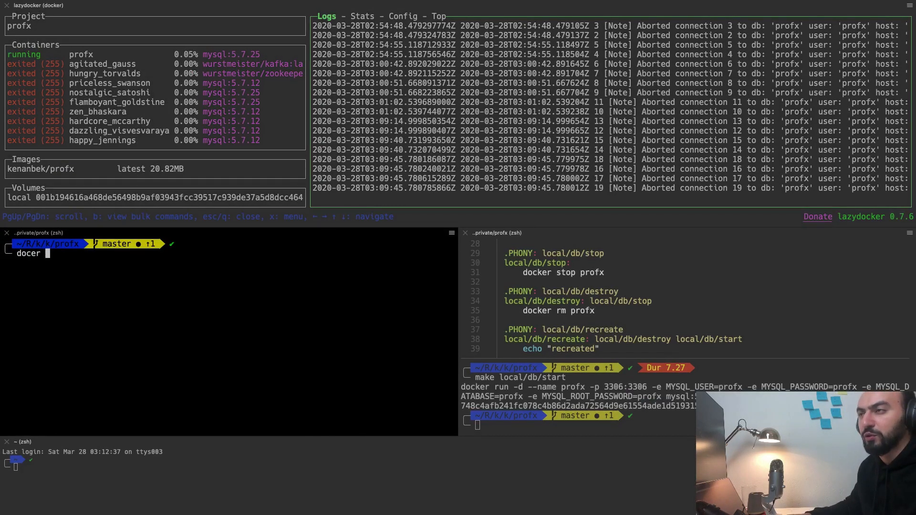
pyautogui.write('s')
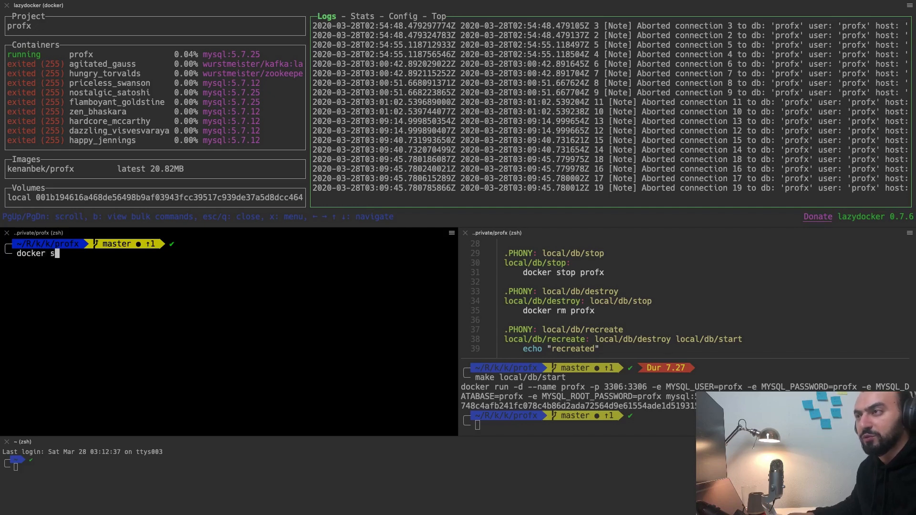
pyautogui.write('s')
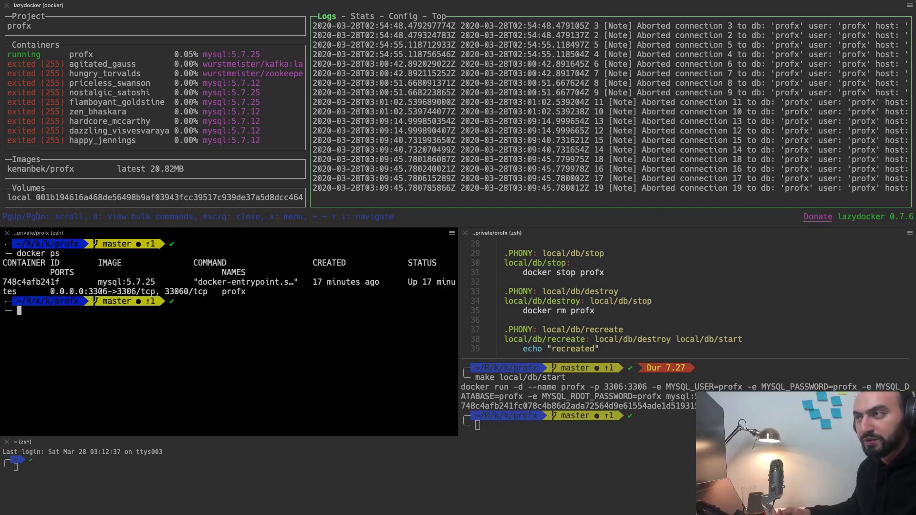
pyautogui.write('docker')
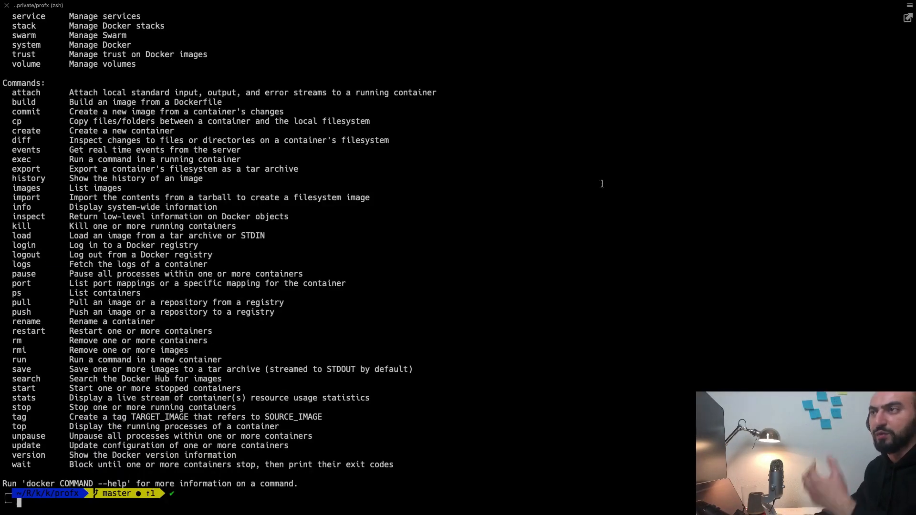
# Step: Scroll through Docker's printed Commands help reference
pyautogui.scroll(-3)
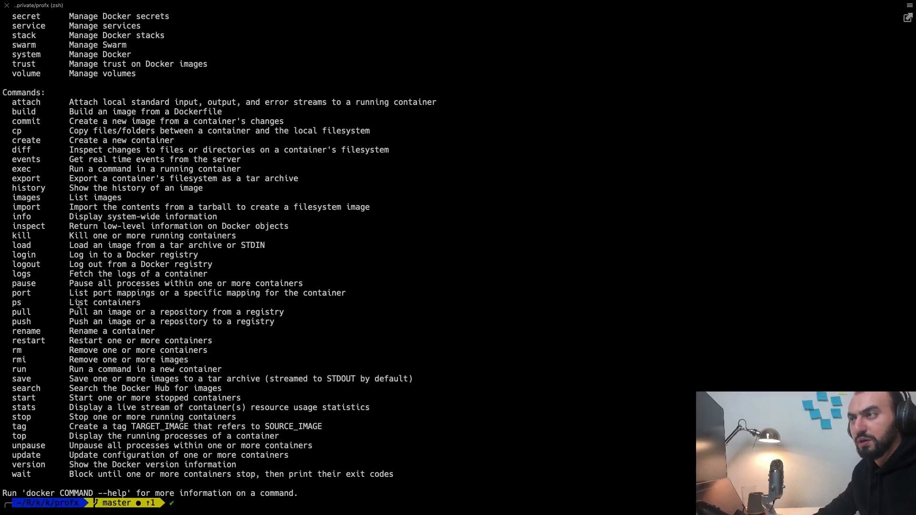
pyautogui.scroll(-3)
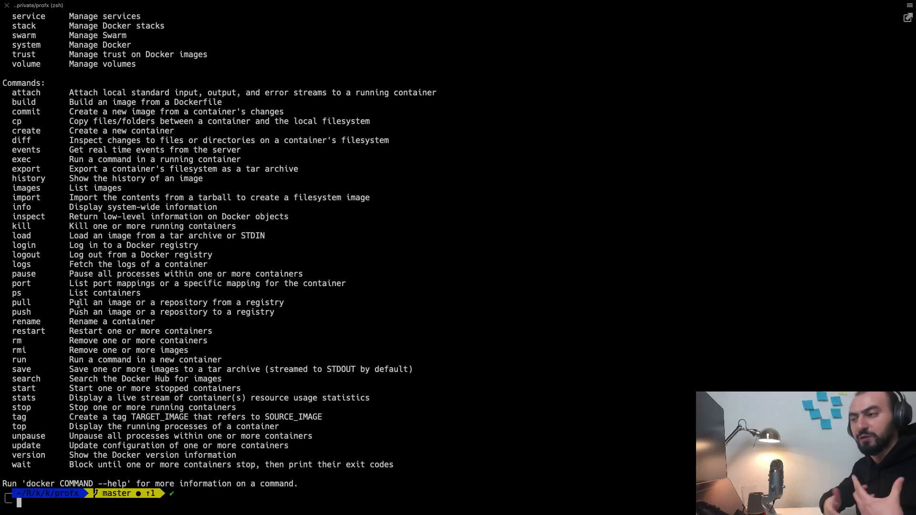